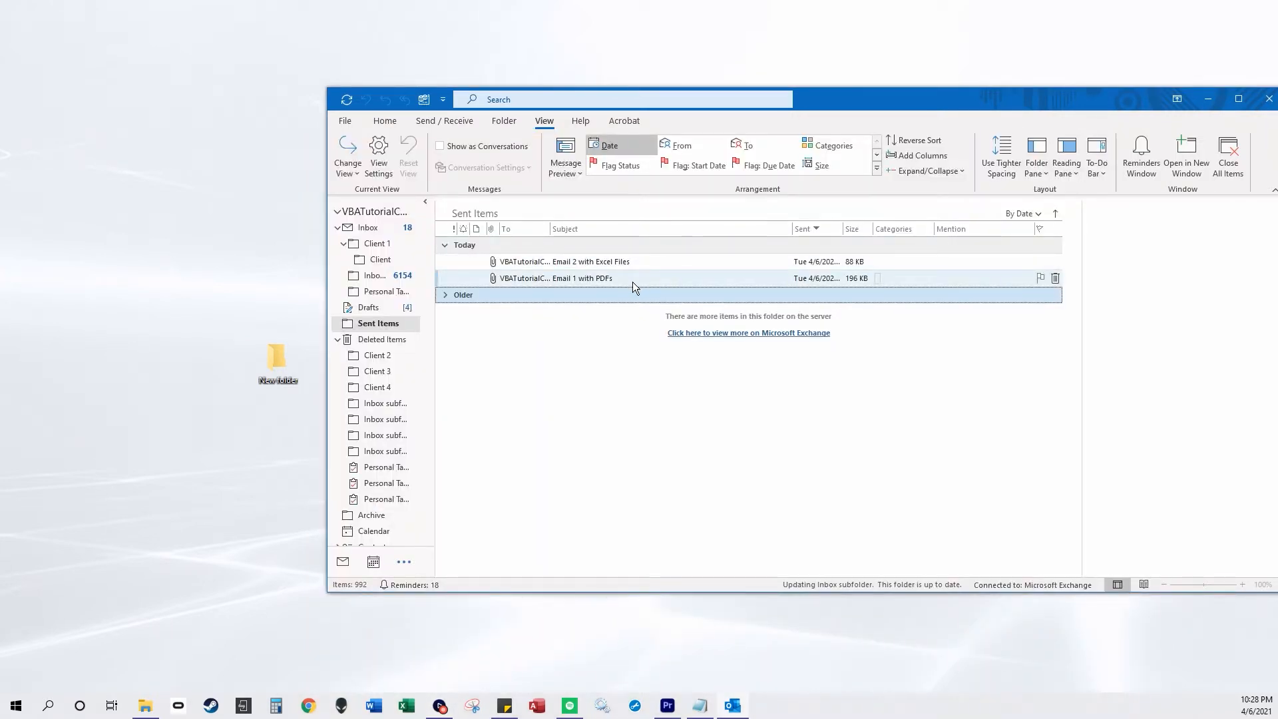
Select the 'Email 1 with PDFs' message while opening the GetSelectedItems module
{"action": "left_click", "coordinate": [556, 278]}
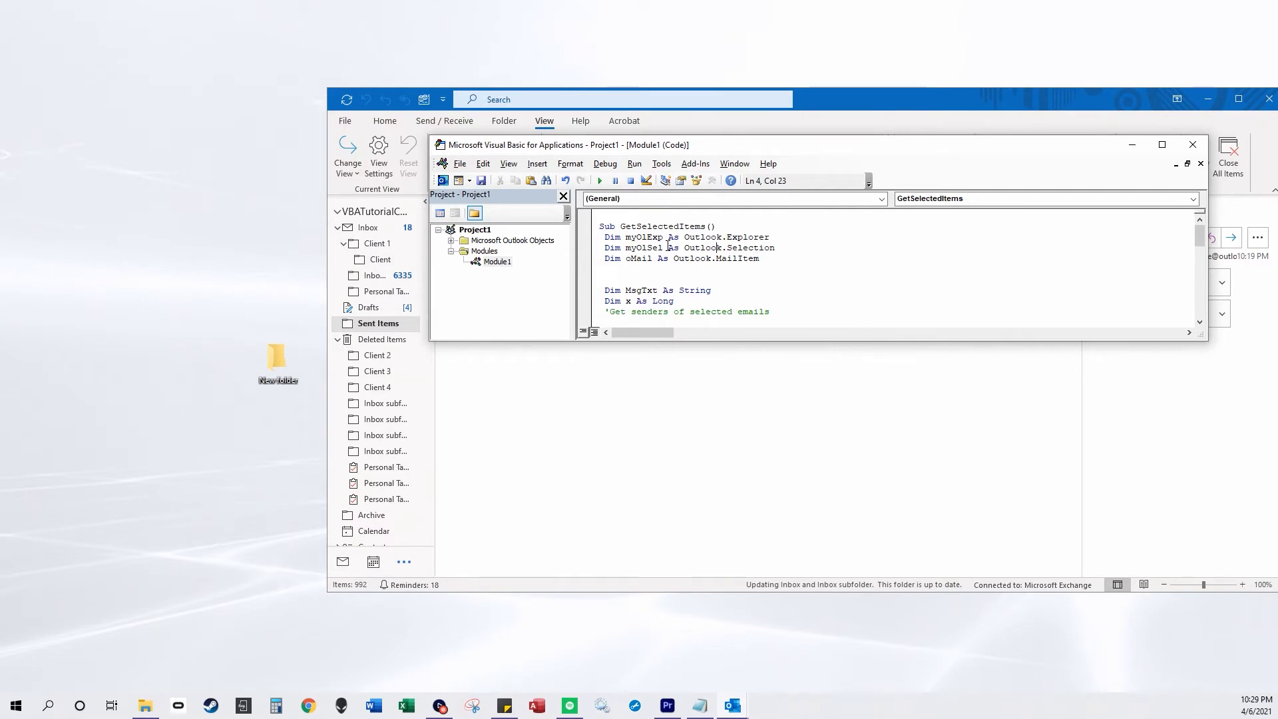
Run the macro, confirm the PDFs landed in the desktop New folder, then close it
{"action": "left_click", "coordinate": [630, 247]}
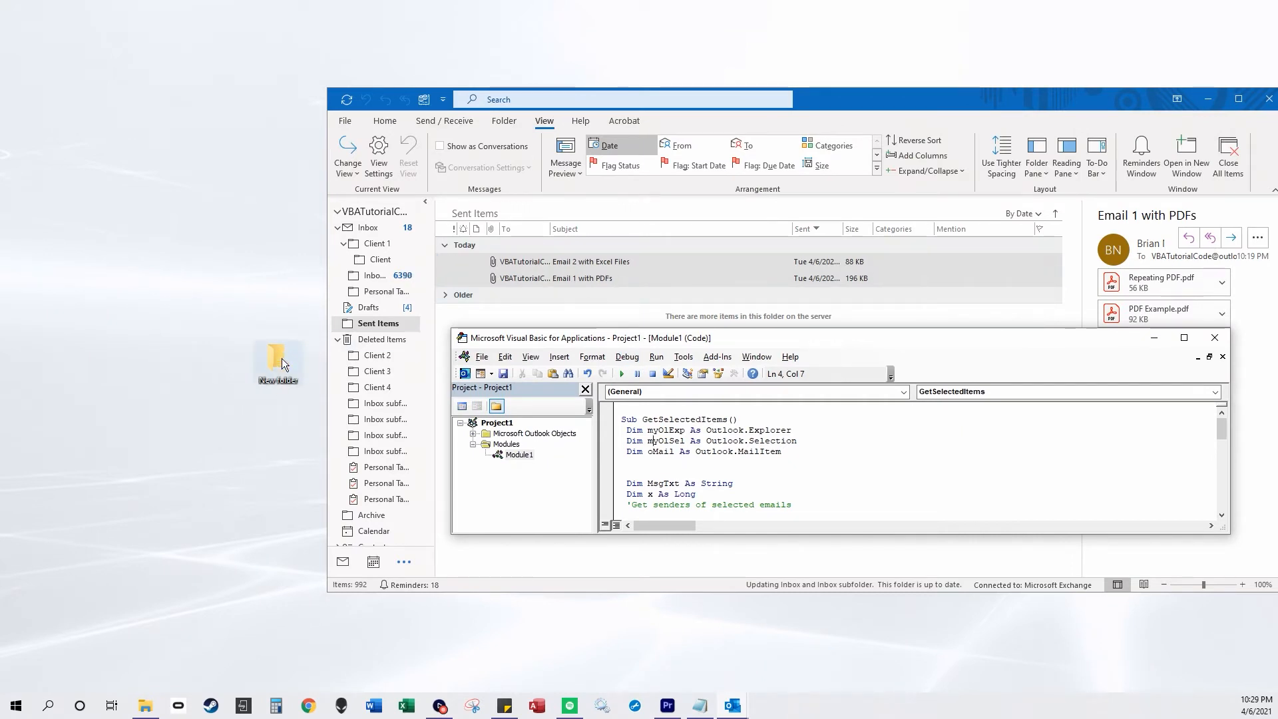
{"action": "mouse_move", "coordinate": [621, 373]}
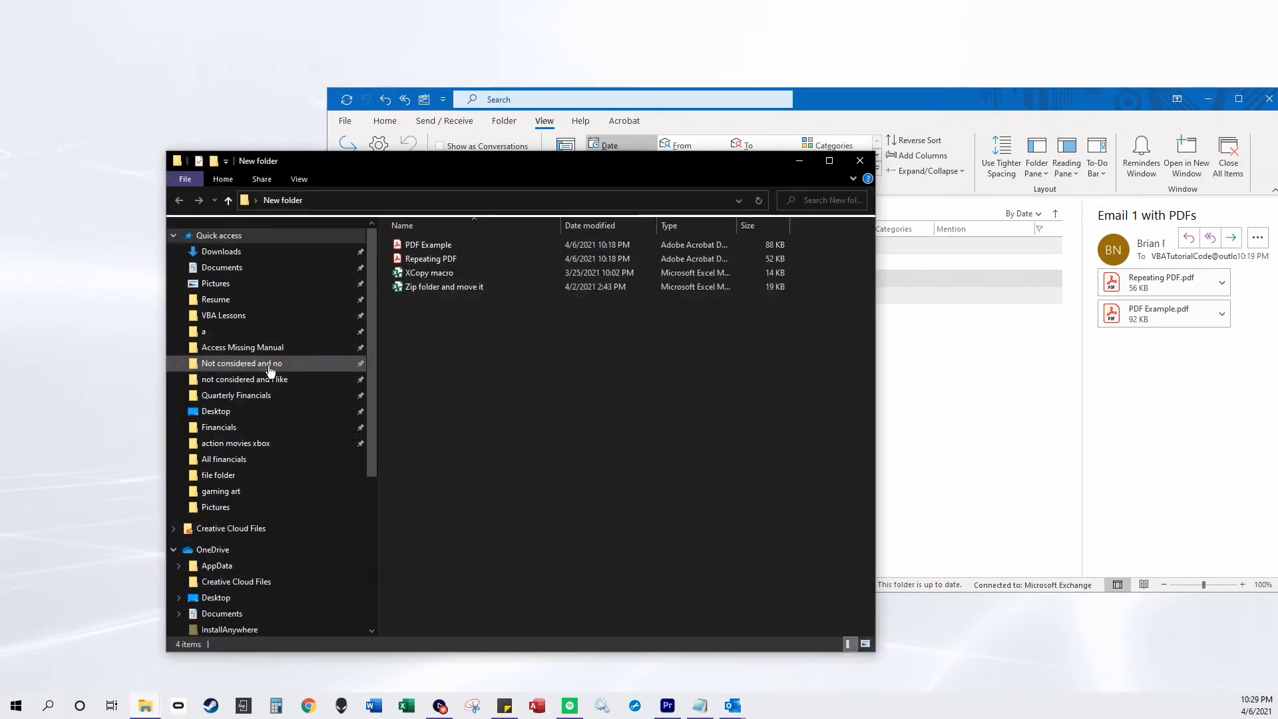
{"action": "left_click", "coordinate": [859, 159]}
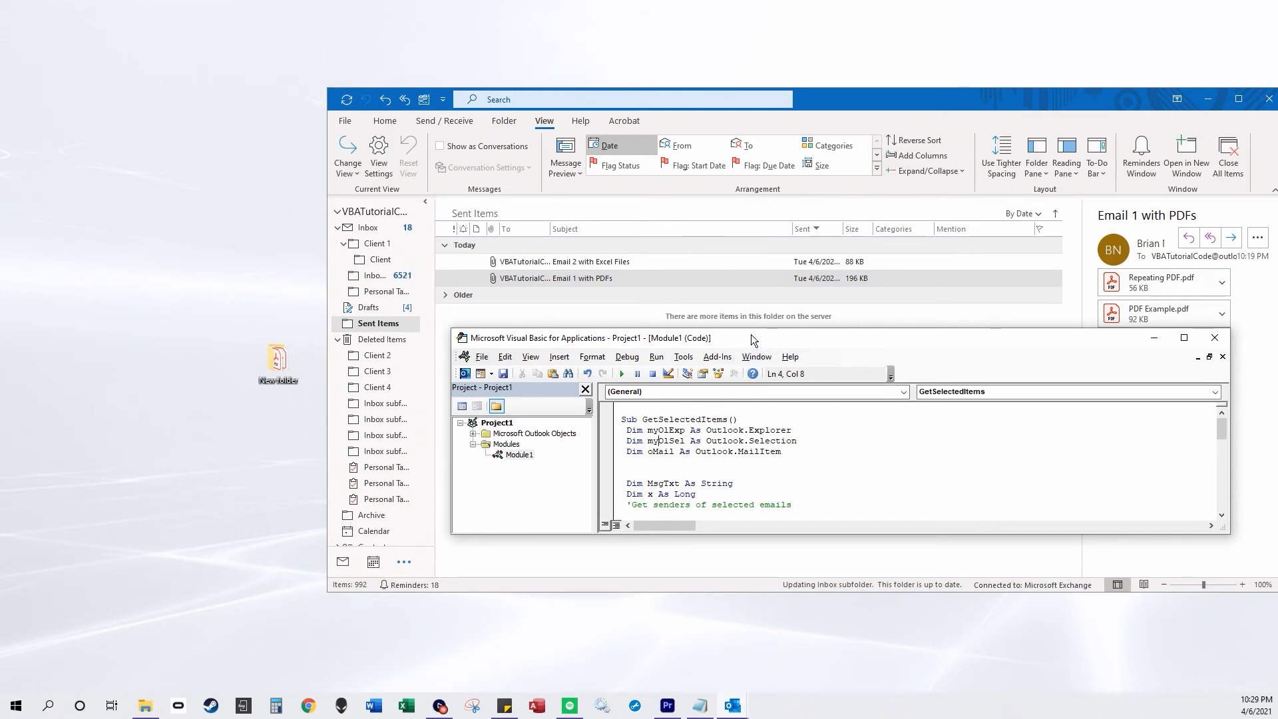
{"action": "left_click", "coordinate": [1182, 337]}
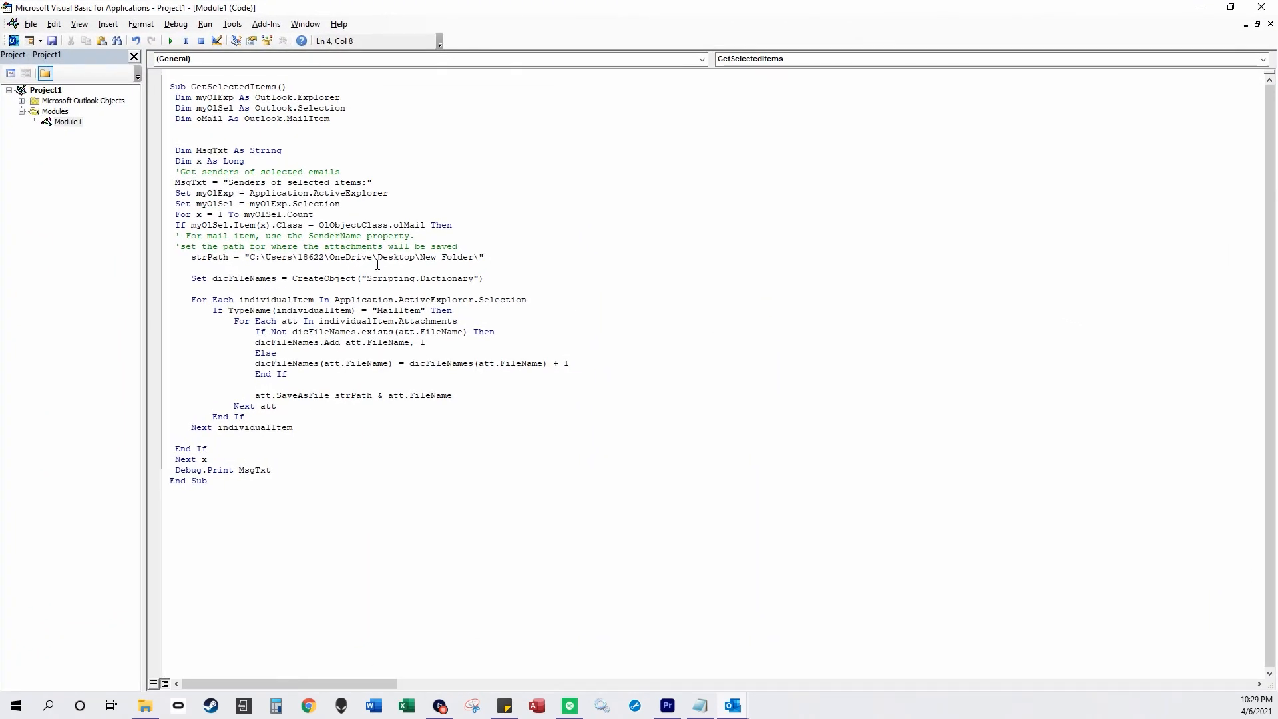
Select the myOlSel variable name in the If line of the maximized macro
{"action": "double_click", "coordinate": [209, 225]}
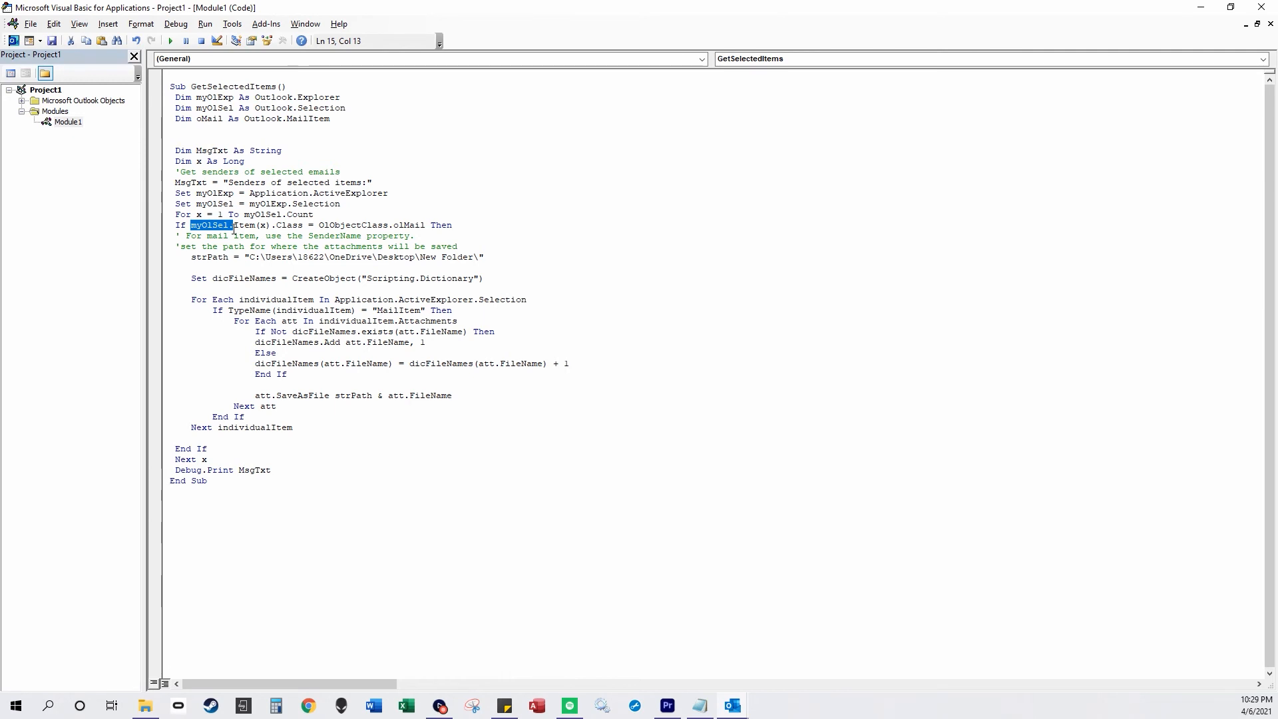
{"action": "mouse_move", "coordinate": [261, 224]}
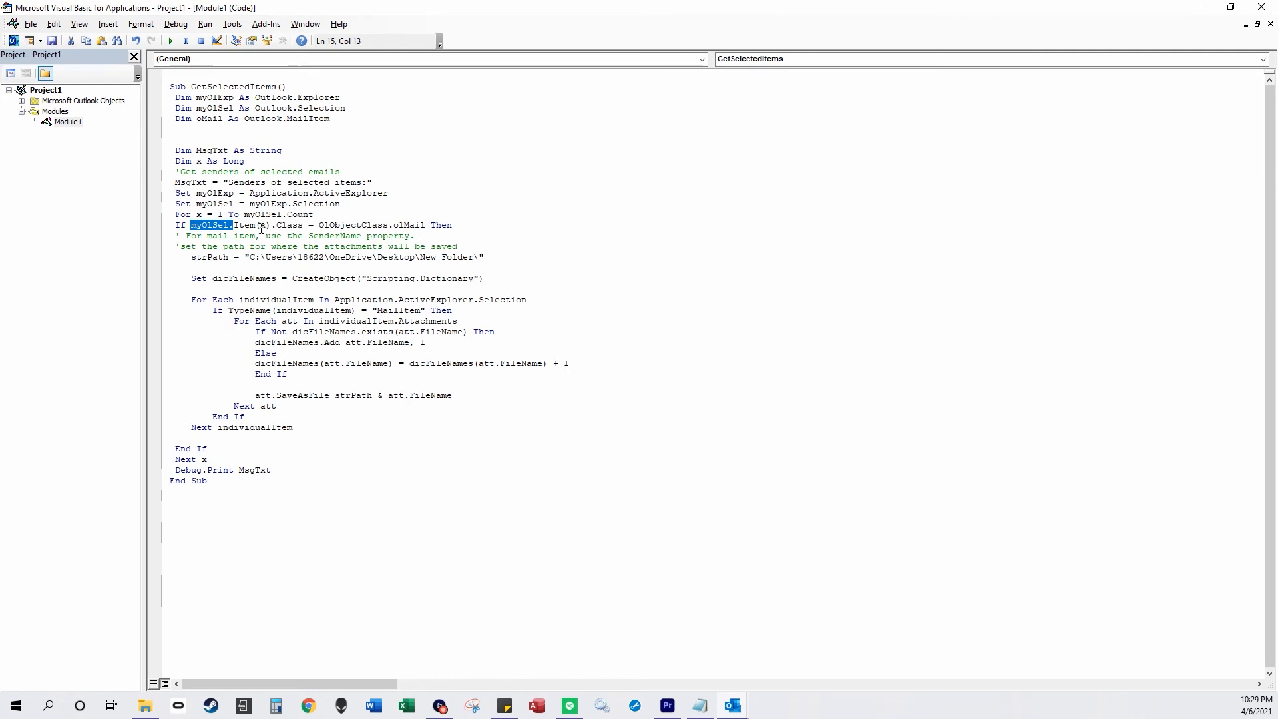